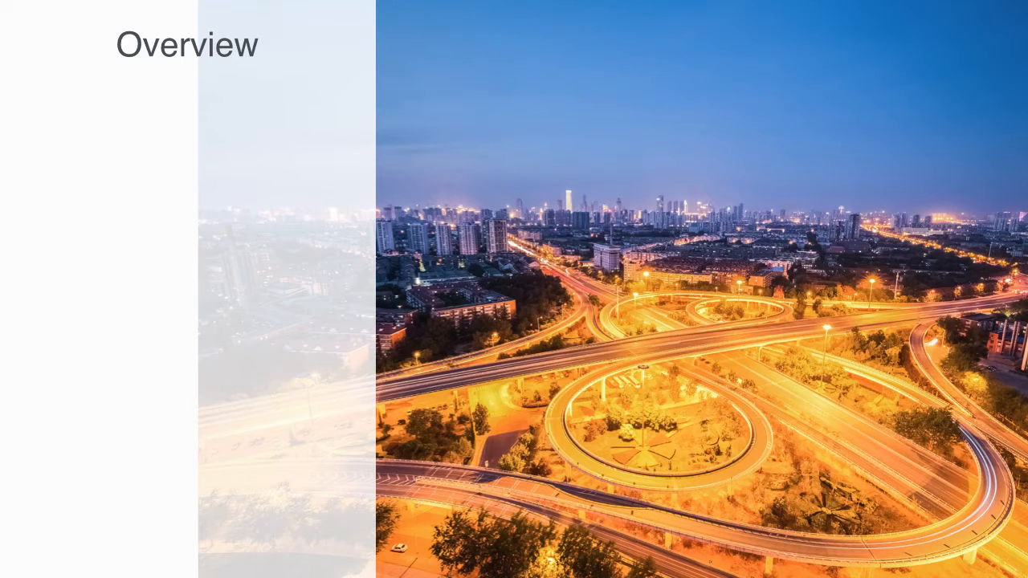
{"action": "type", "text": "B"}
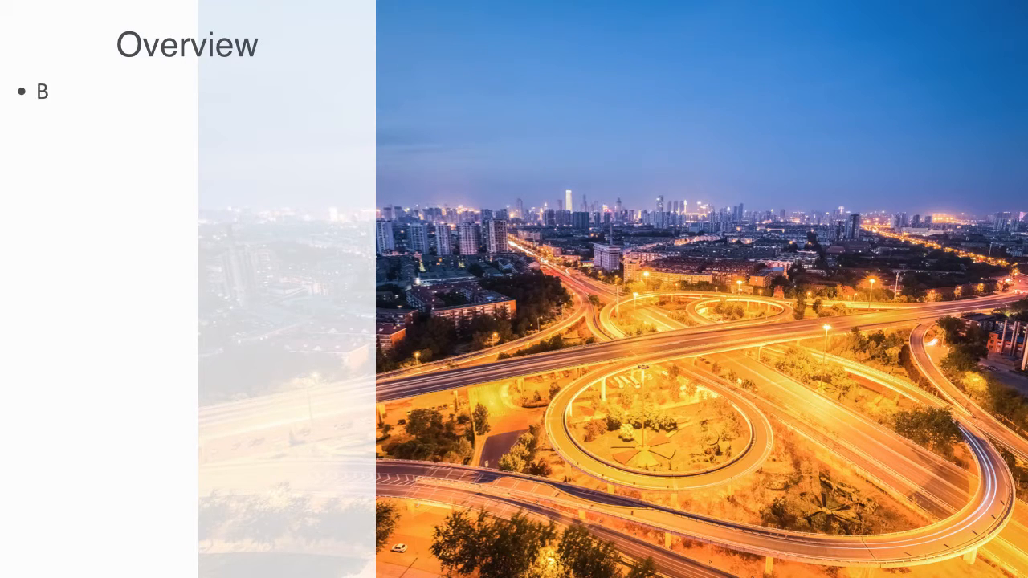
{"action": "type", "text": "oth its technological infrastructure and institutional superstructure have become increasingly integrated into dense multimodal networks"}
{"action": "type", "text": "We have increasingly interconnected our economies bringing in f"}
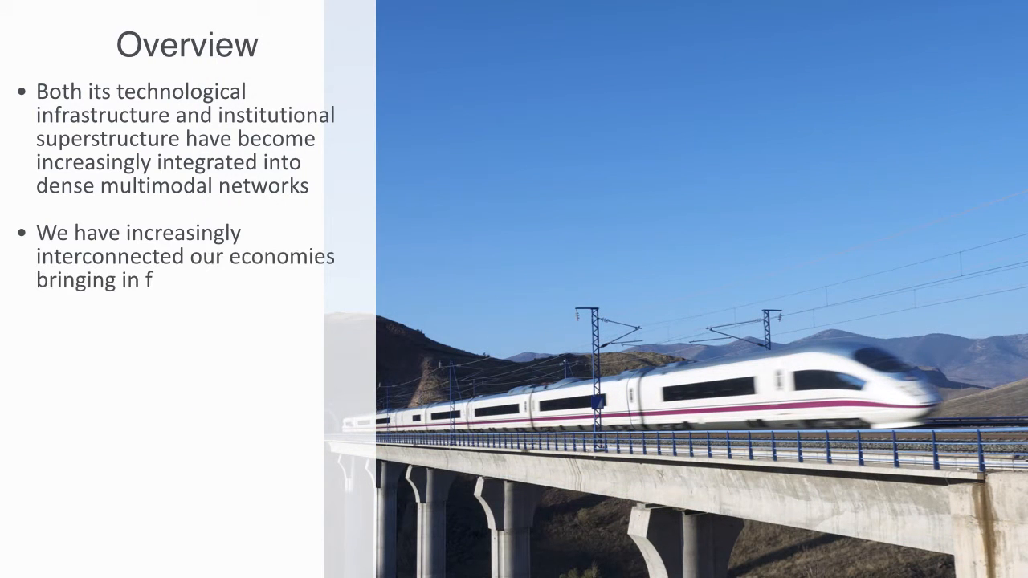
{"action": "type", "text": "rontier zones"}
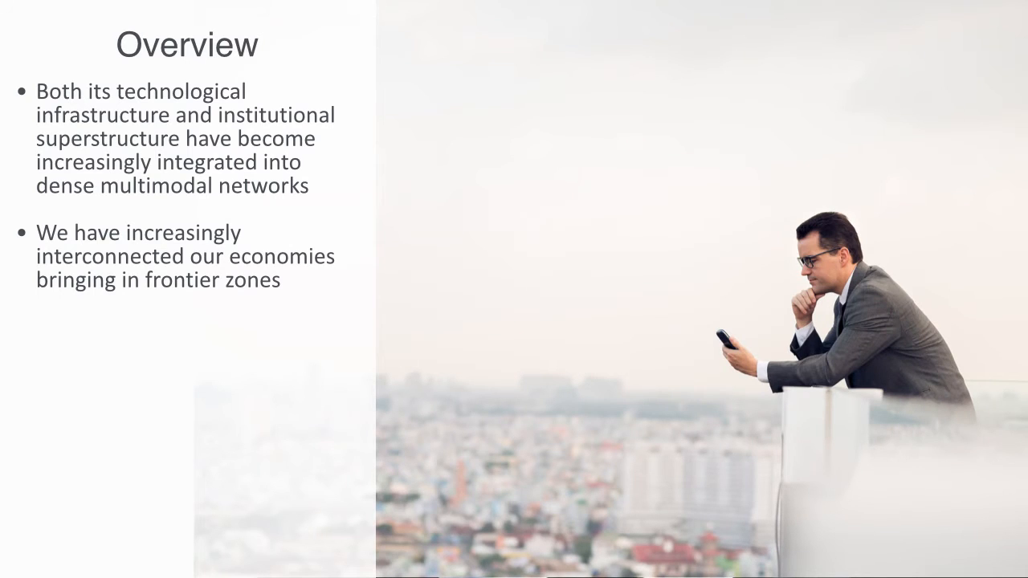
{"action": "type", "text": "Previously well-bounded organizations like national economies and cooperations are scrambling to adapt to a massive wave of hyper-connectivity"}
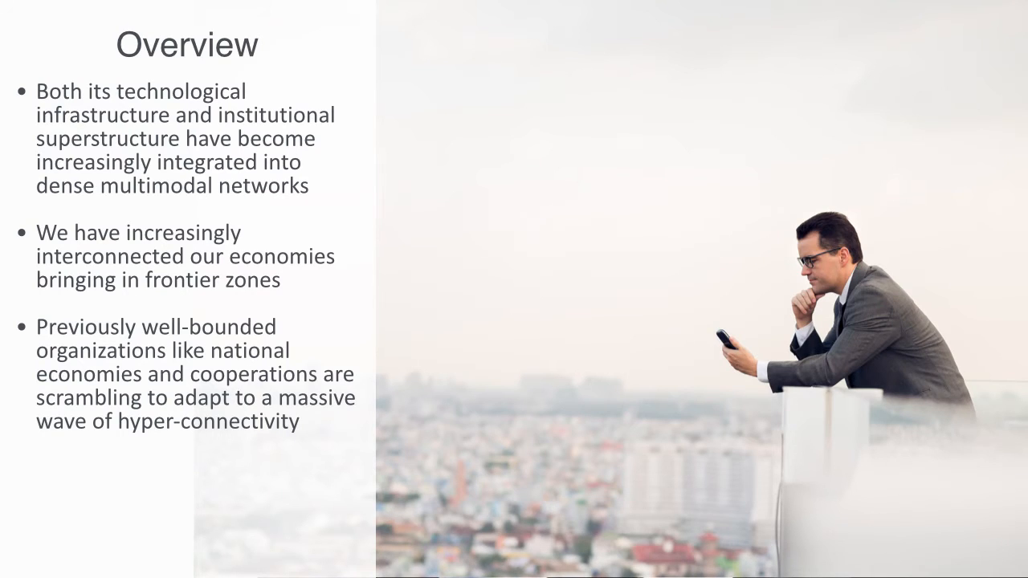
{"action": "type", "text": "Networks are emerging as a fundamental organizational structure within post"}
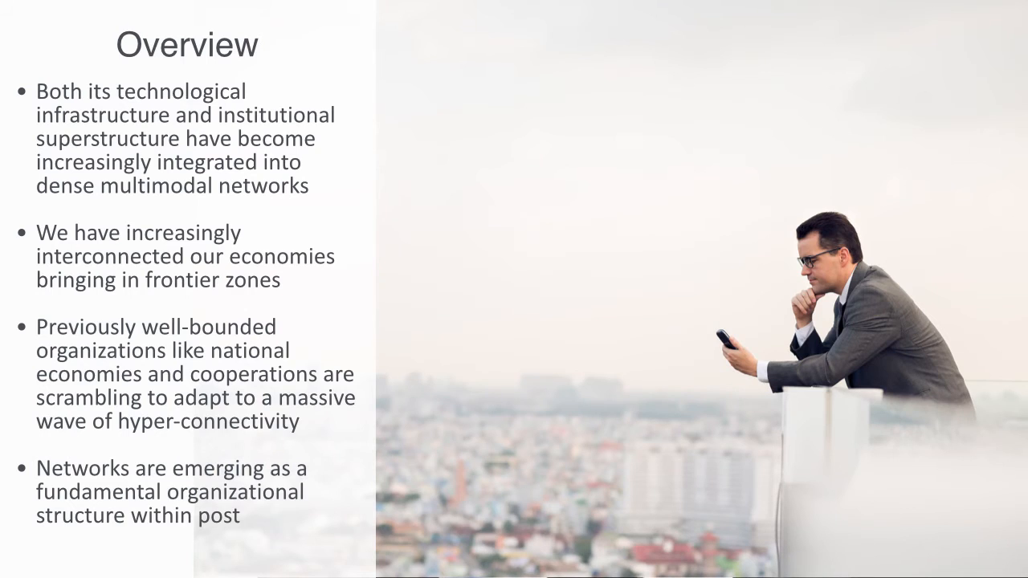
{"action": "type", "text": "-industrial economies"}
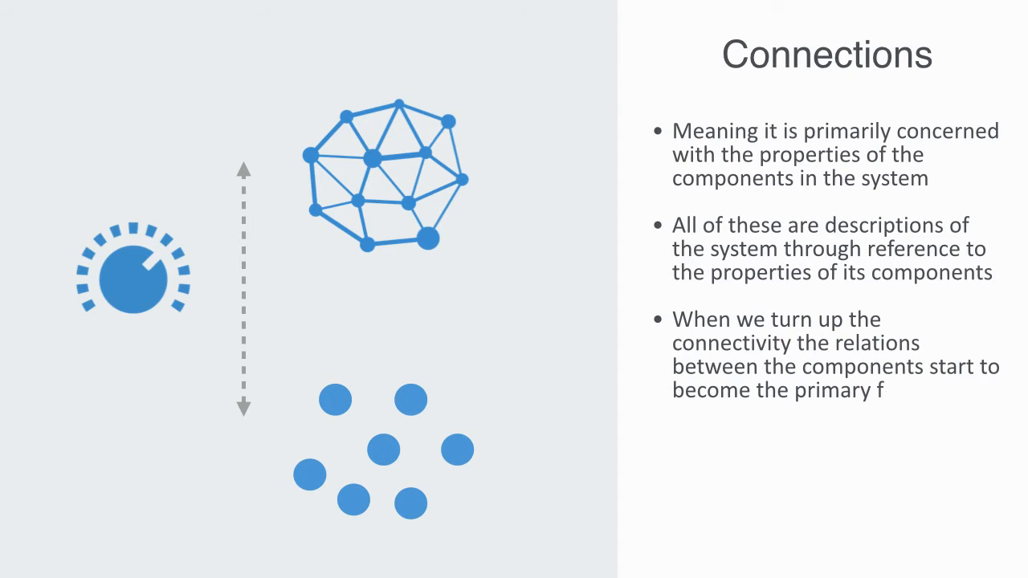
{"action": "type", "text": "actor"}
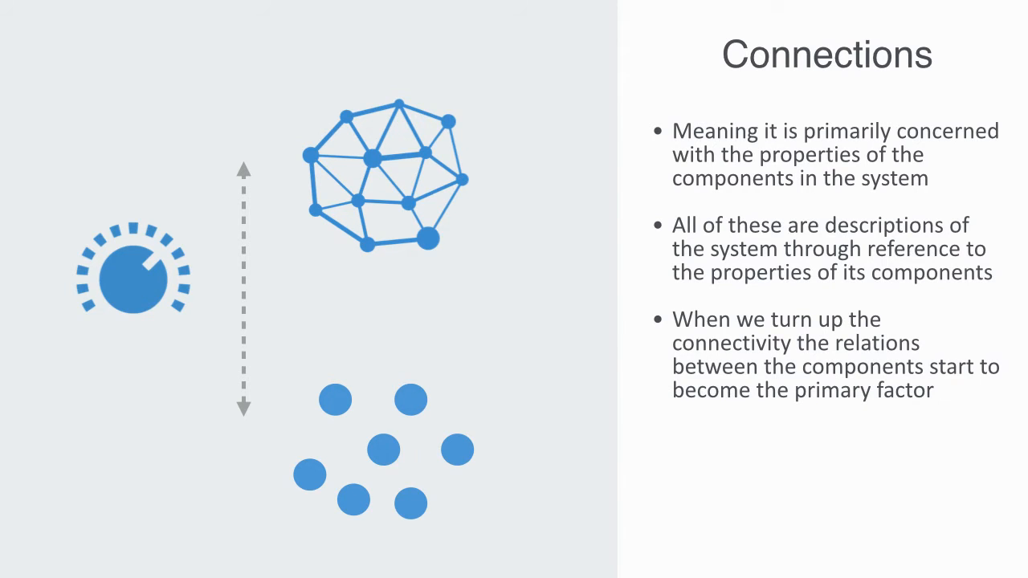
{"action": "type", "text": "Use an alternative modeling fram"}
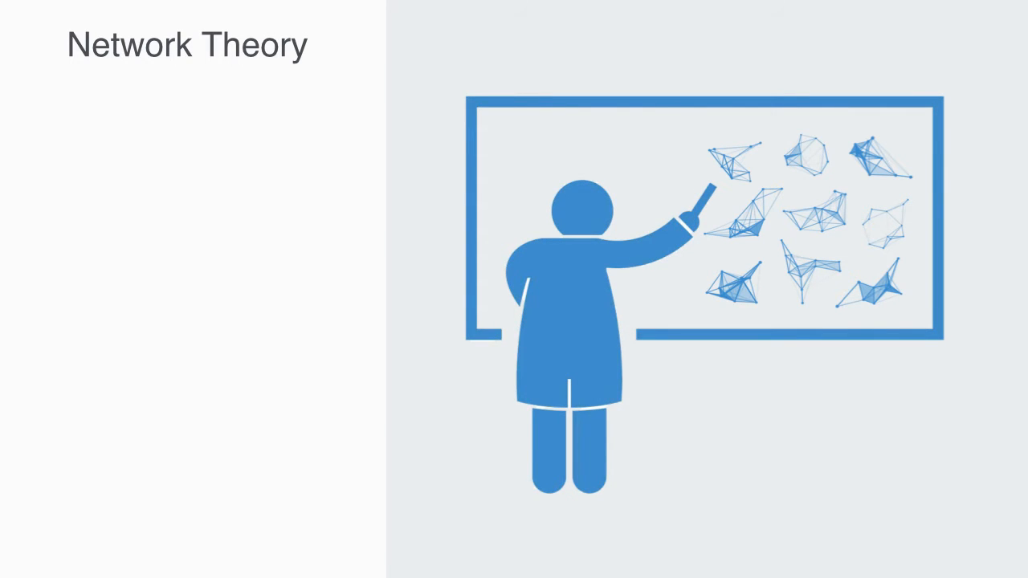
{"action": "type", "text": "It is an abstract"}
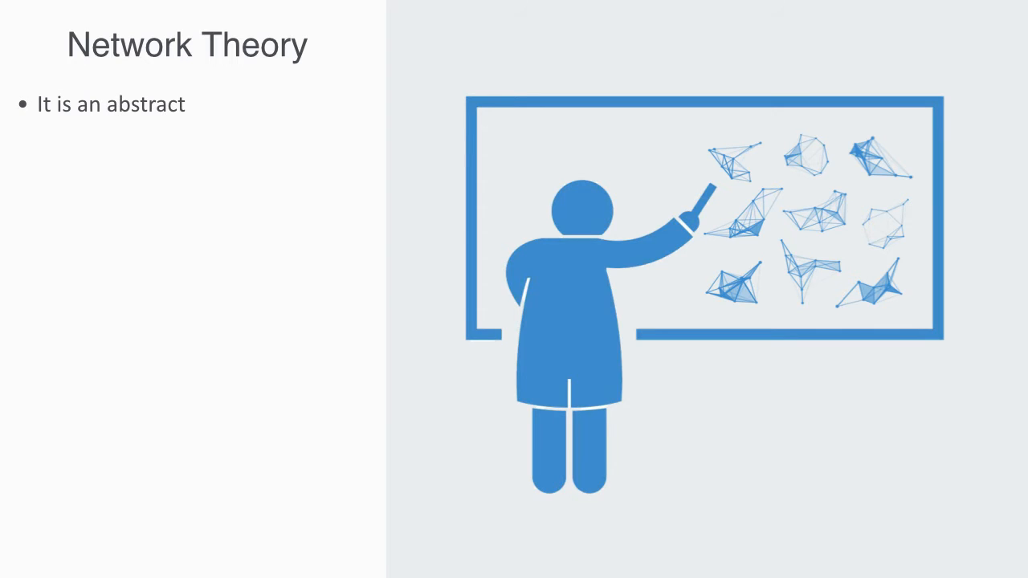
{"action": "type", "text": "formal language which is really about this bi"}
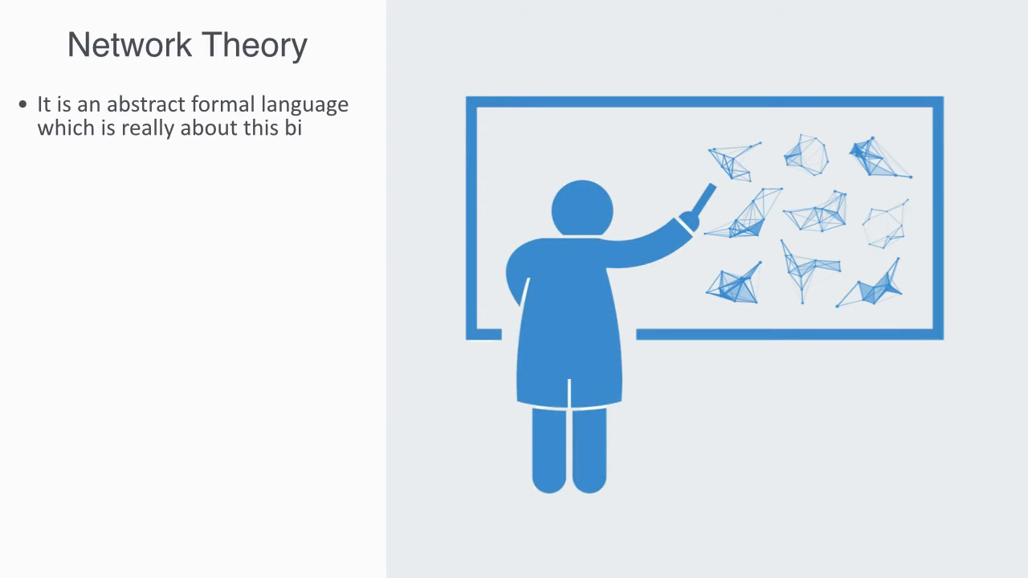
{"action": "type", "text": "g idea of connectivity"}
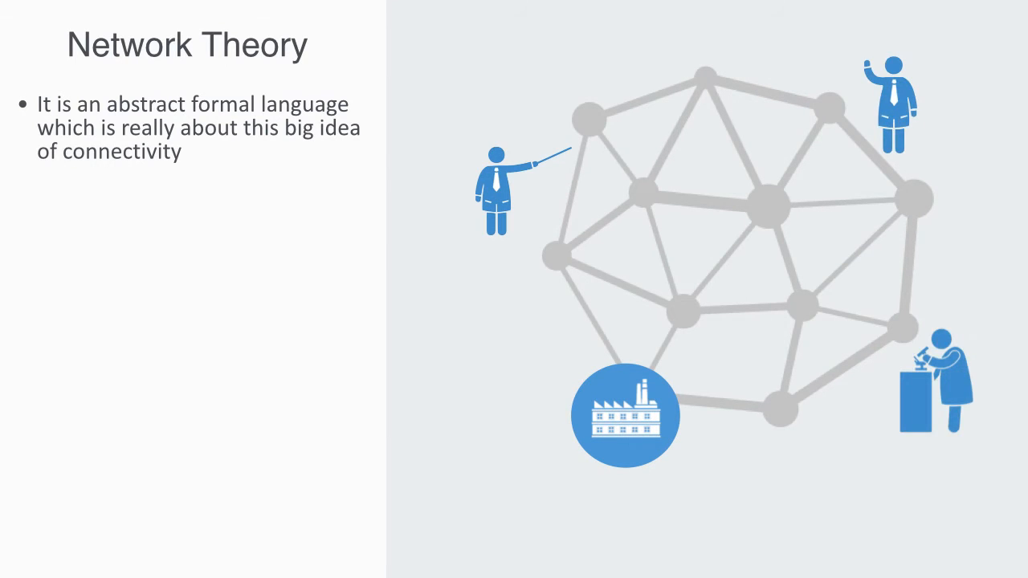
{"action": "type", "text": "It is about access, where you are in the network, what is the overall structure to that networ"}
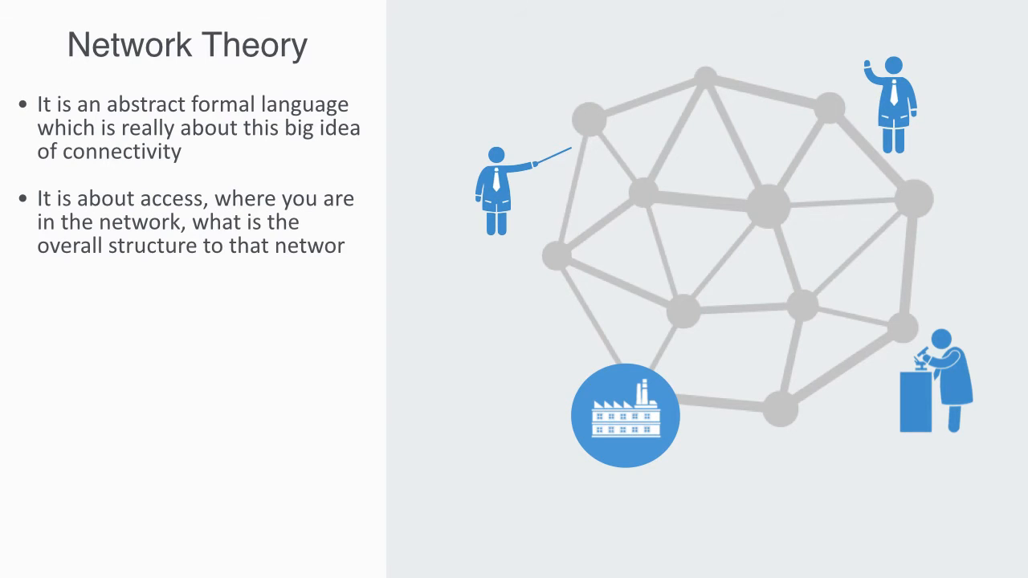
{"action": "type", "text": "and what is flowing through it"}
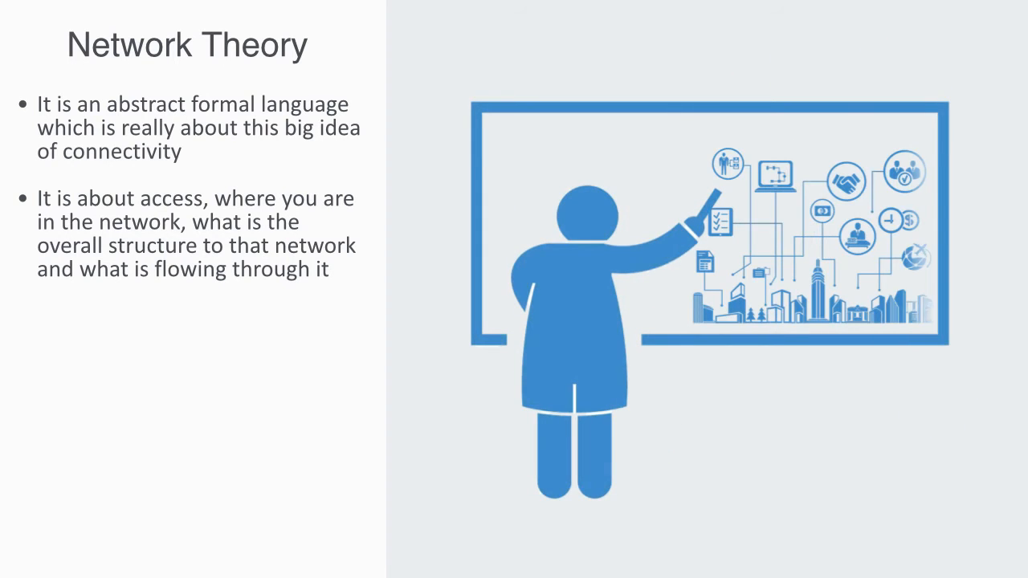
{"action": "type", "text": "Designed to focus on the relations and the structure to those relations in both a qualitati"}
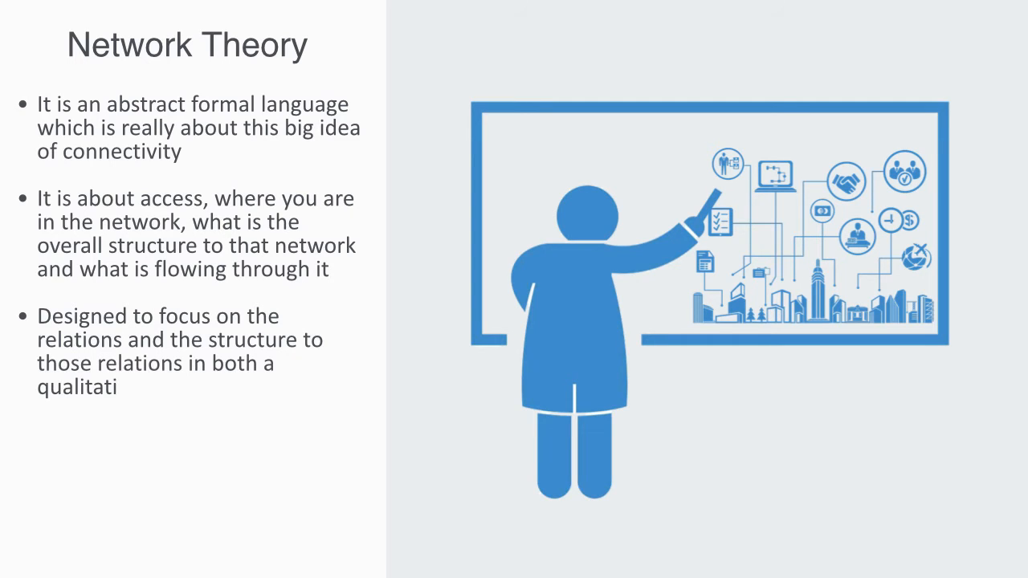
{"action": "type", "text": "ve and quantitative fashion"}
{"action": "type", "text": "Offers us just one perspective on the whole system, it is an abstract modeling framework and things c"}
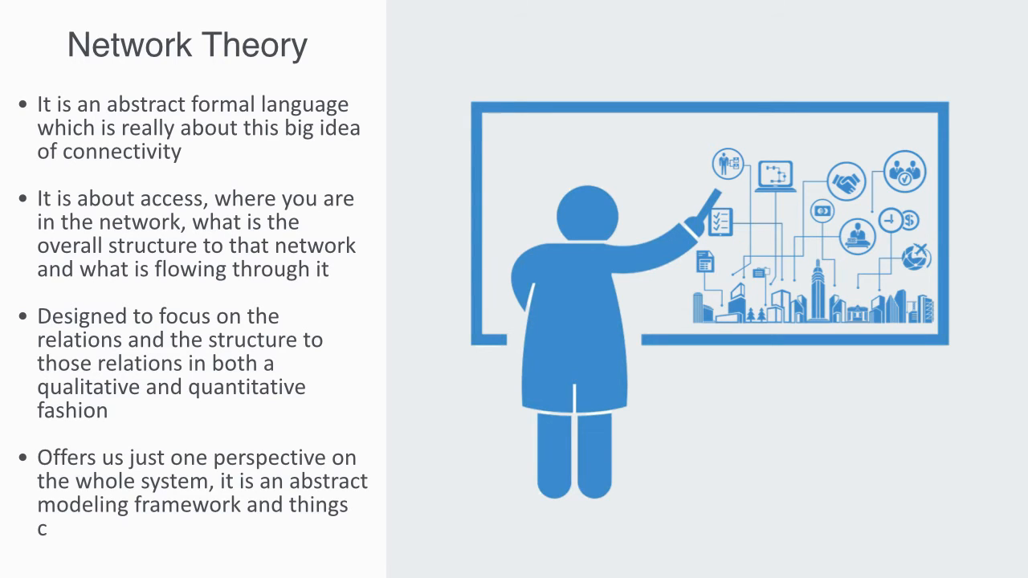
{"action": "type", "text": "an get complex very quickly"}
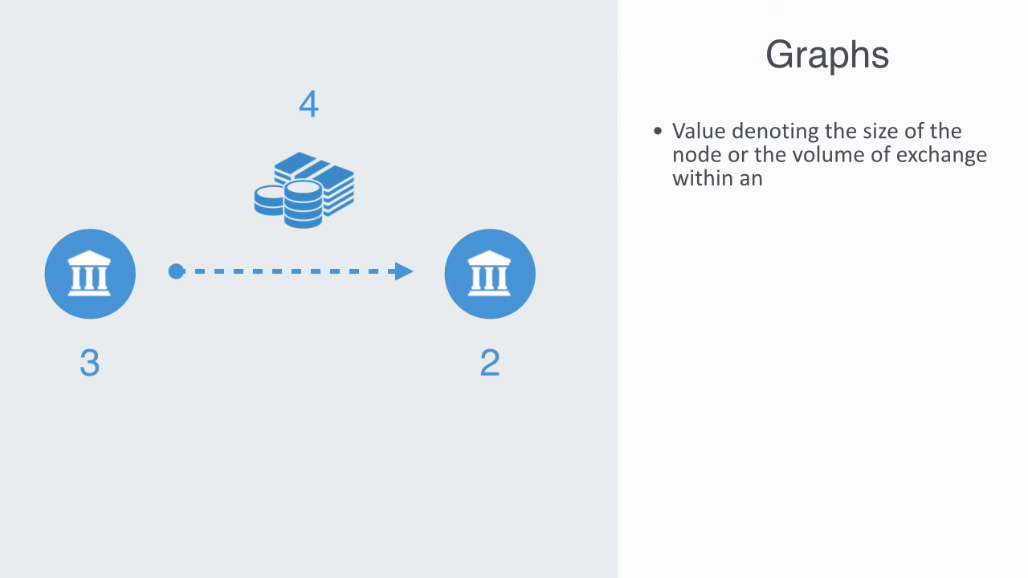
{"action": "type", "text": "edge"}
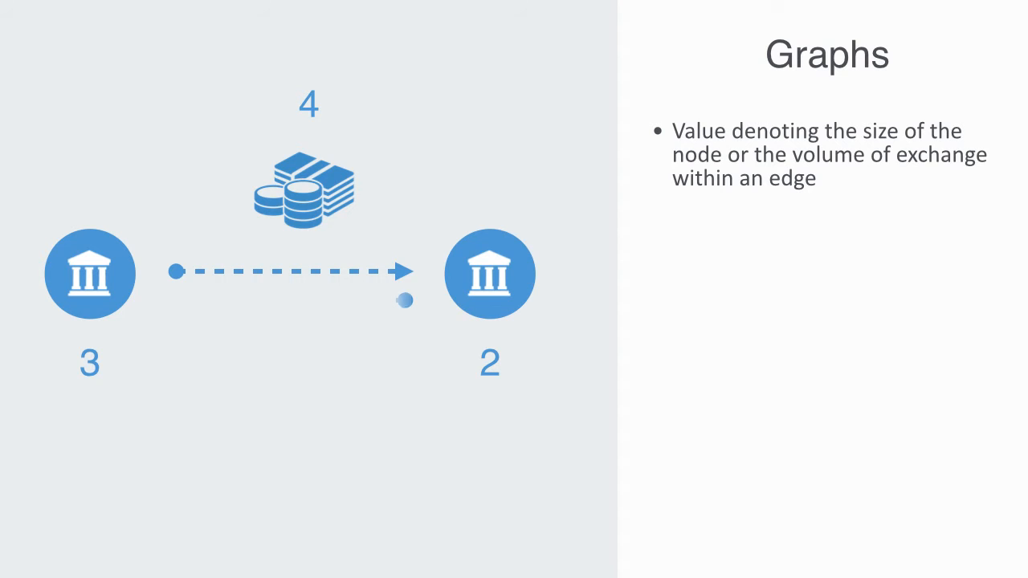
{"action": "key", "text": "right"}
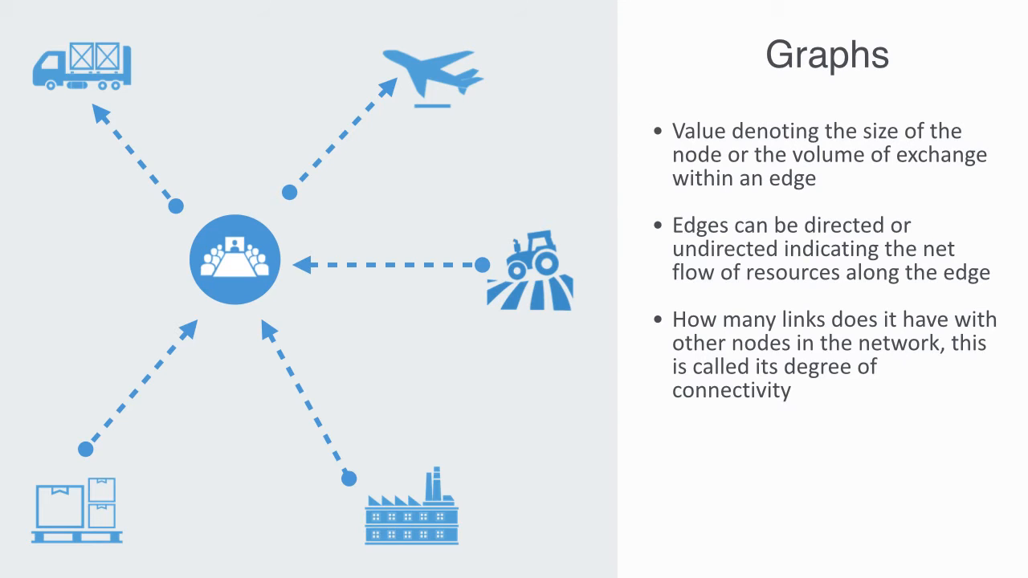
{"action": "type", "text": "Degree distribution will not b"}
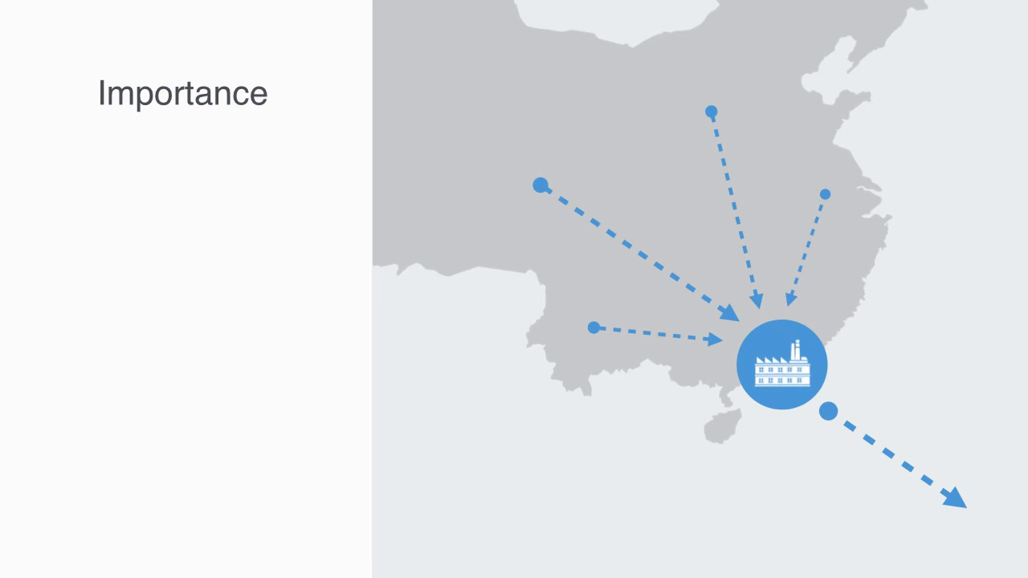
{"action": "type", "text": "Very signifi"}
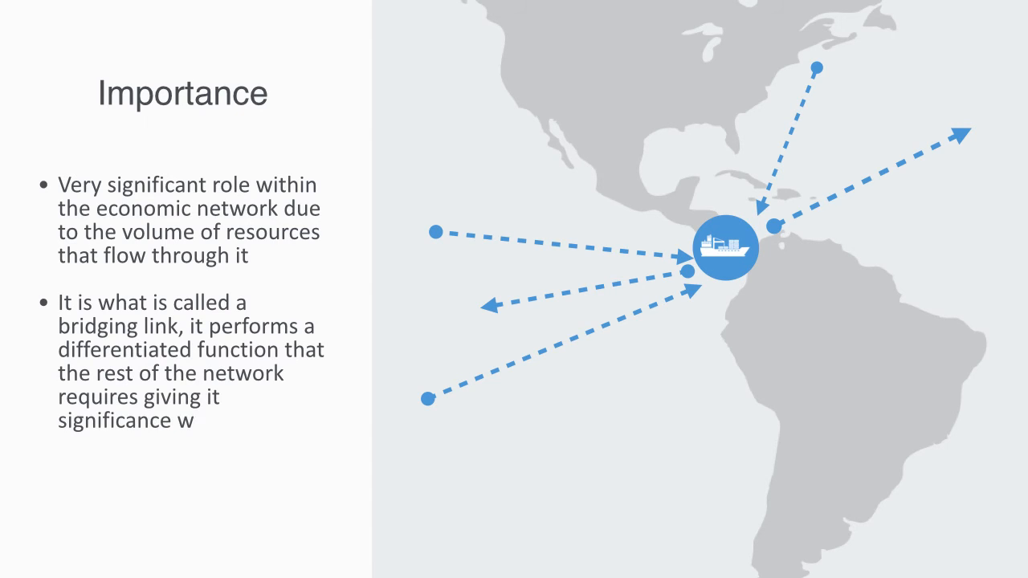
{"action": "type", "text": "ithin the entire network"}
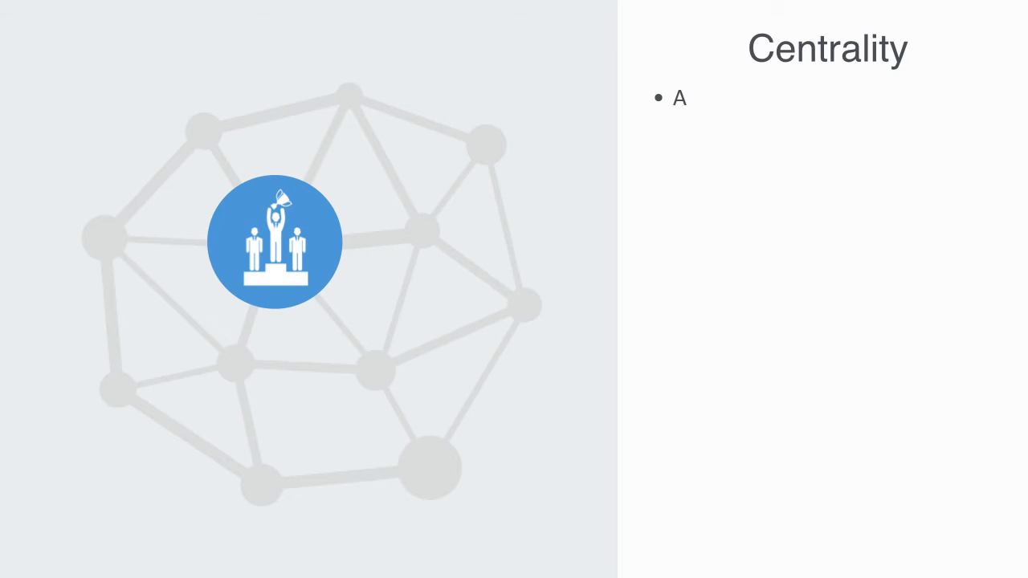
{"action": "type", "text": "node's centrality is quite a complex feature to analyze"}
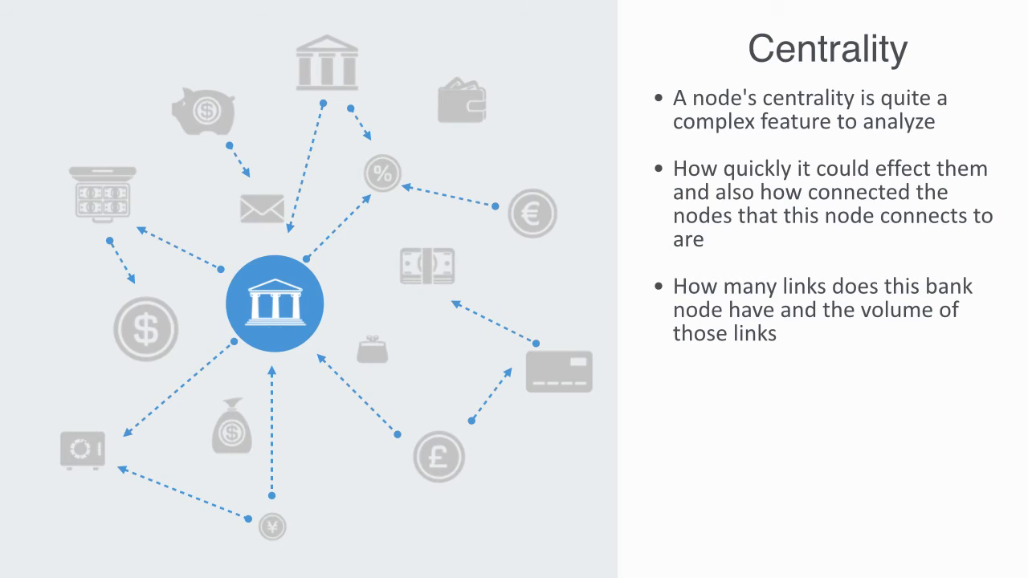
{"action": "type", "text": "Does"}
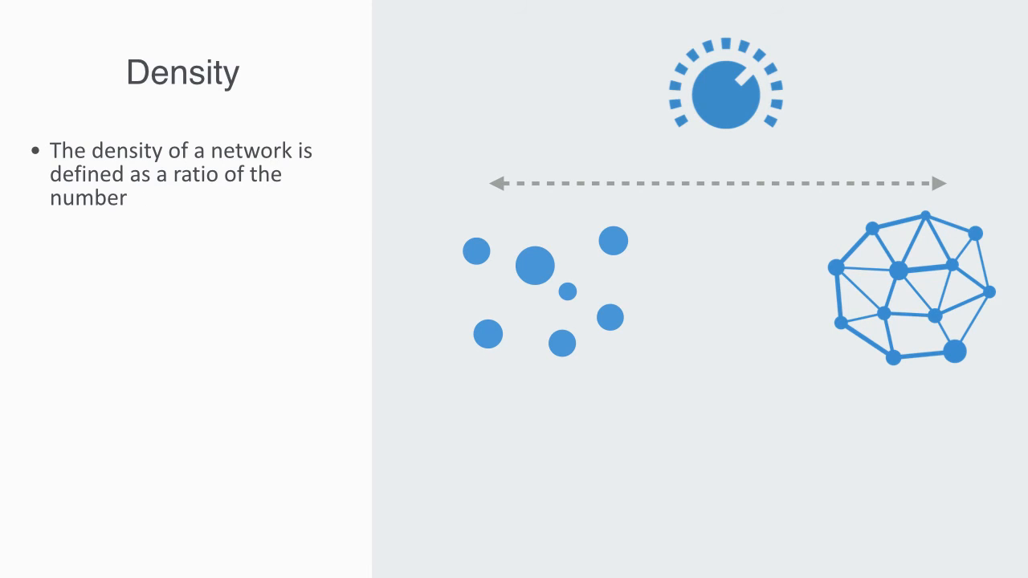
{"action": "type", "text": "of edges to the number of possible edges"}
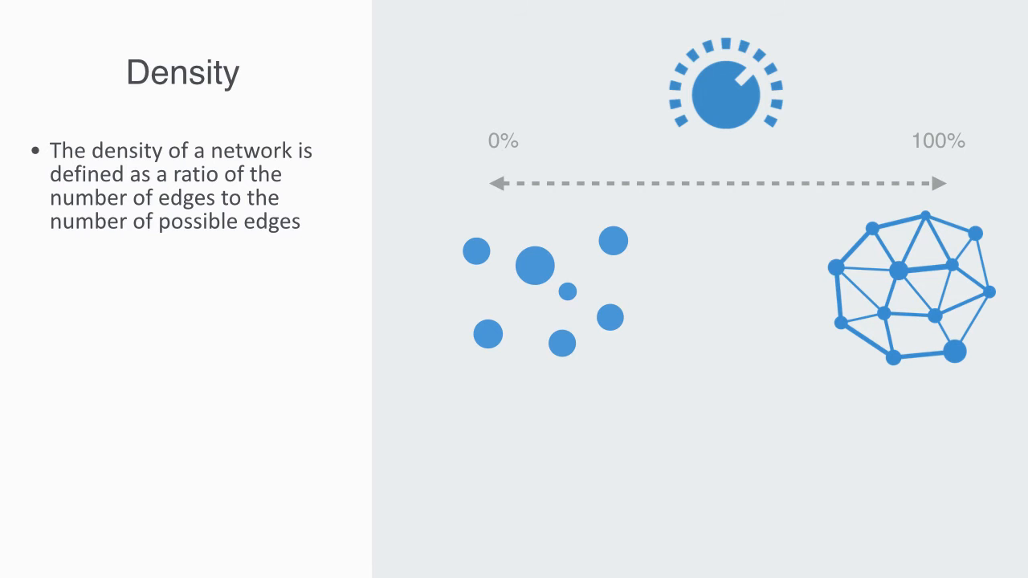
{"action": "type", "text": "W"}
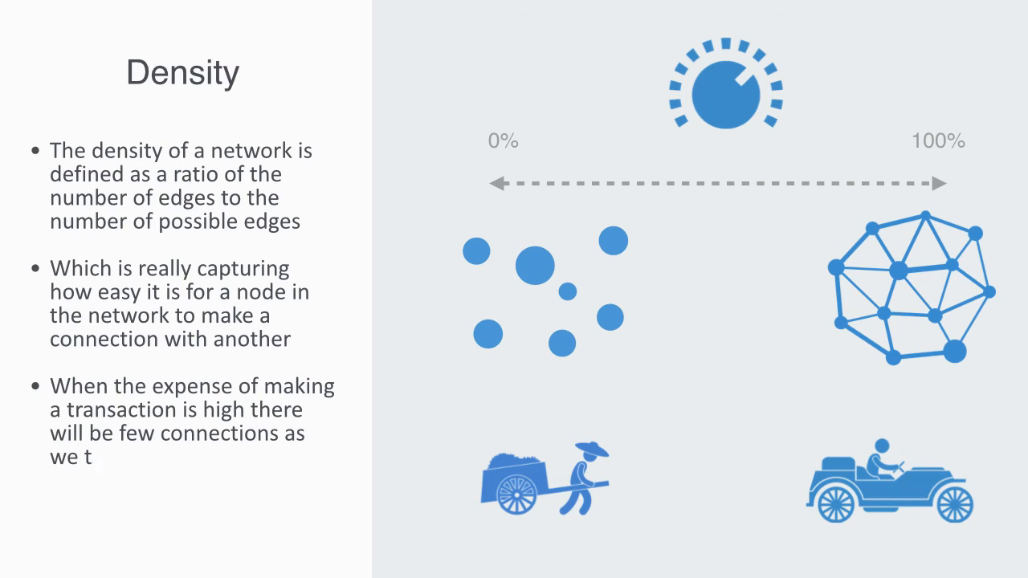
{"action": "type", "text": "urn it down we will get the emergence of a denser network"}
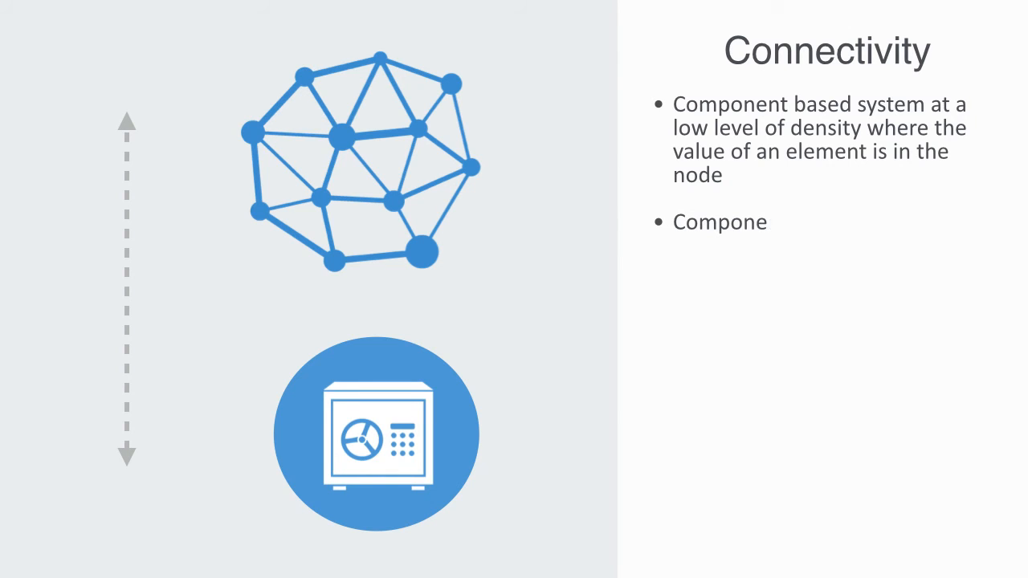
{"action": "type", "text": "Components value is increasingly outside of it in the network of connections it has with other nodes"}
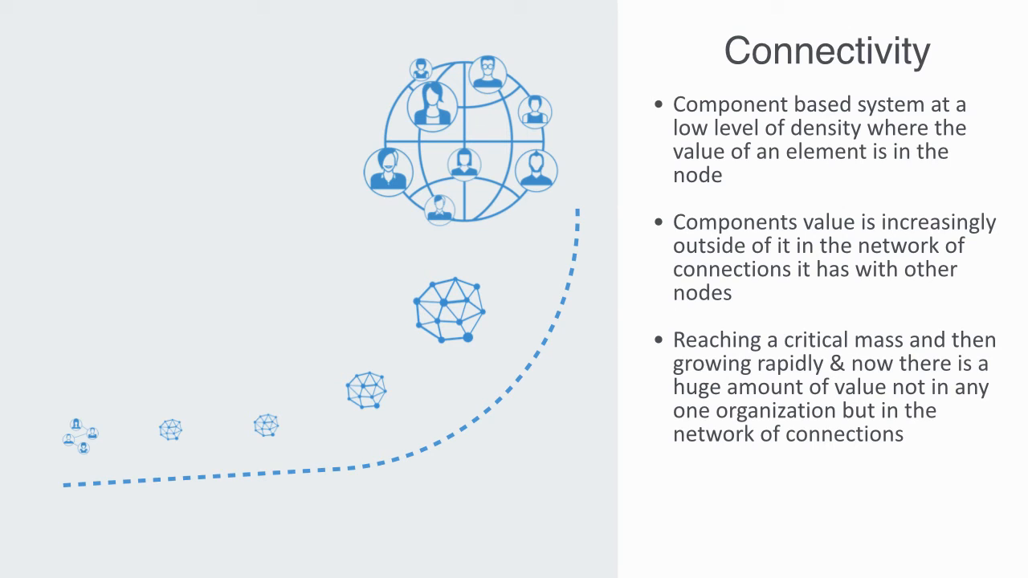
{"action": "type", "text": "By reducing transaction costs low enough this can lead to a powerf"}
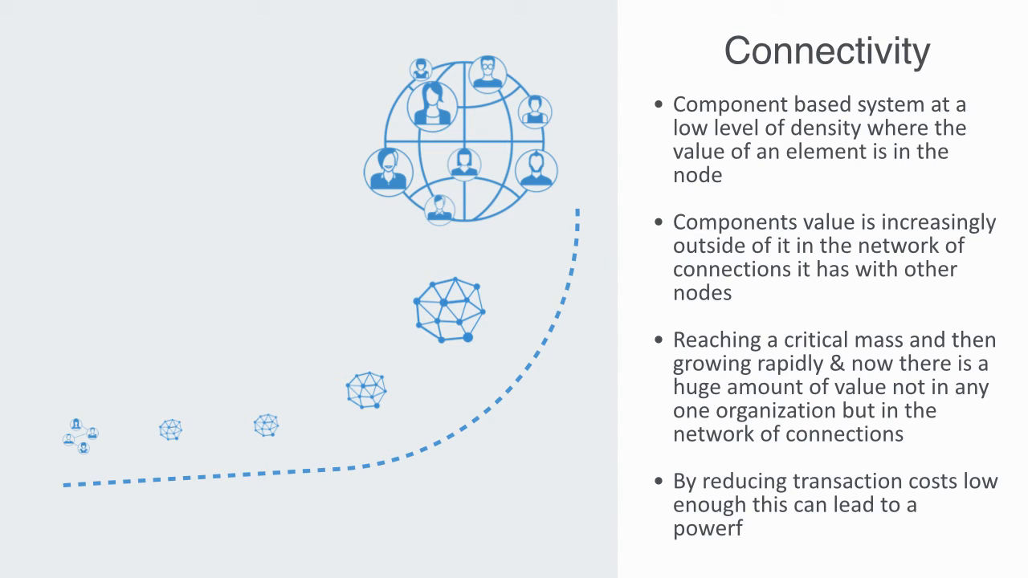
{"action": "type", "text": "ul network effect"}
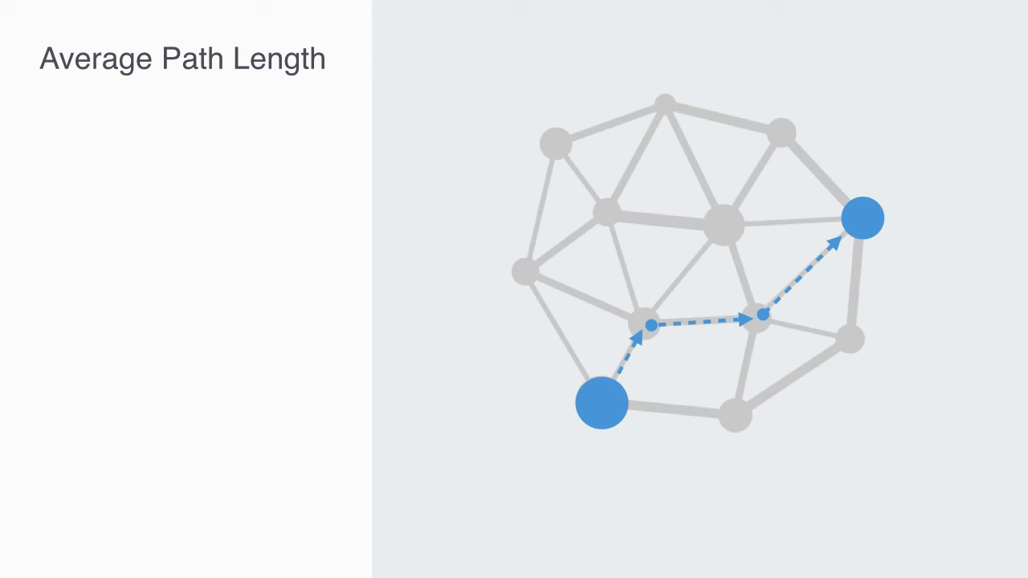
{"action": "type", "text": "Both the numb"}
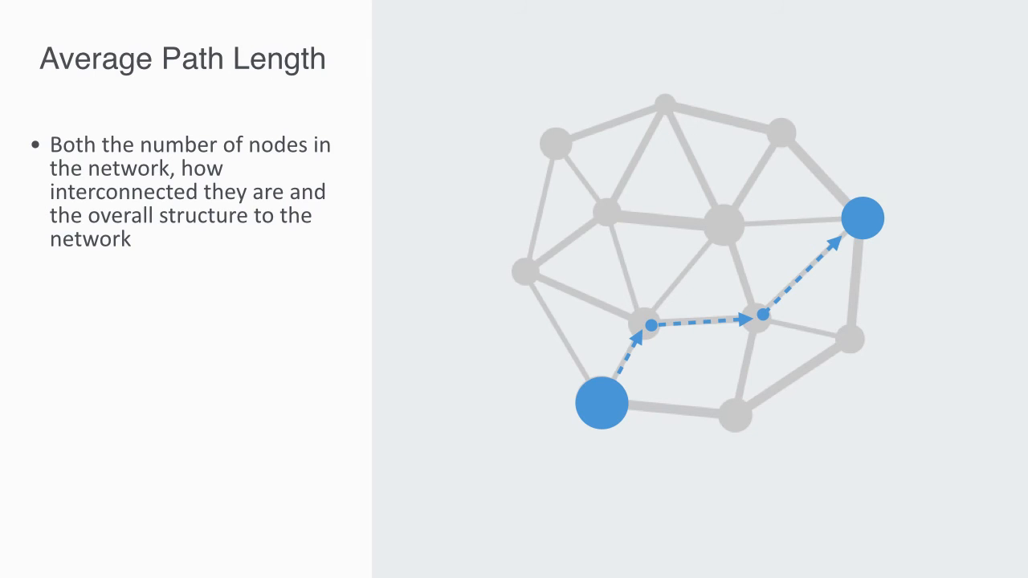
{"action": "type", "text": "Being very far from others will create different behavior to when they have the appearance of being very close to everyone else"}
{"action": "type", "text": "Greater the interdependency & because"}
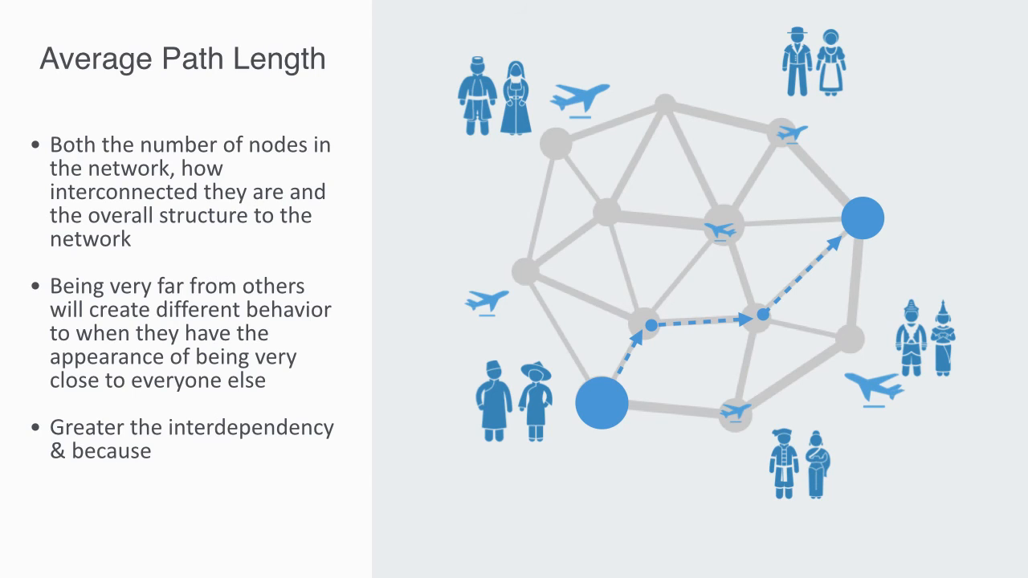
{"action": "type", "text": "of these shorter path lengths externalities become much m"}
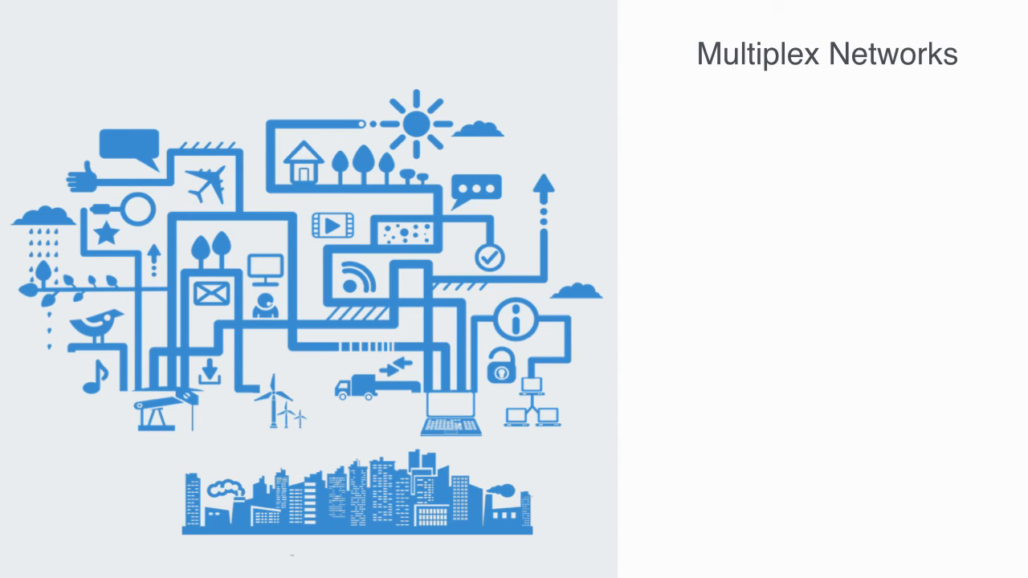
{"action": "type", "text": "But the real world is typically a lot more complex than this"}
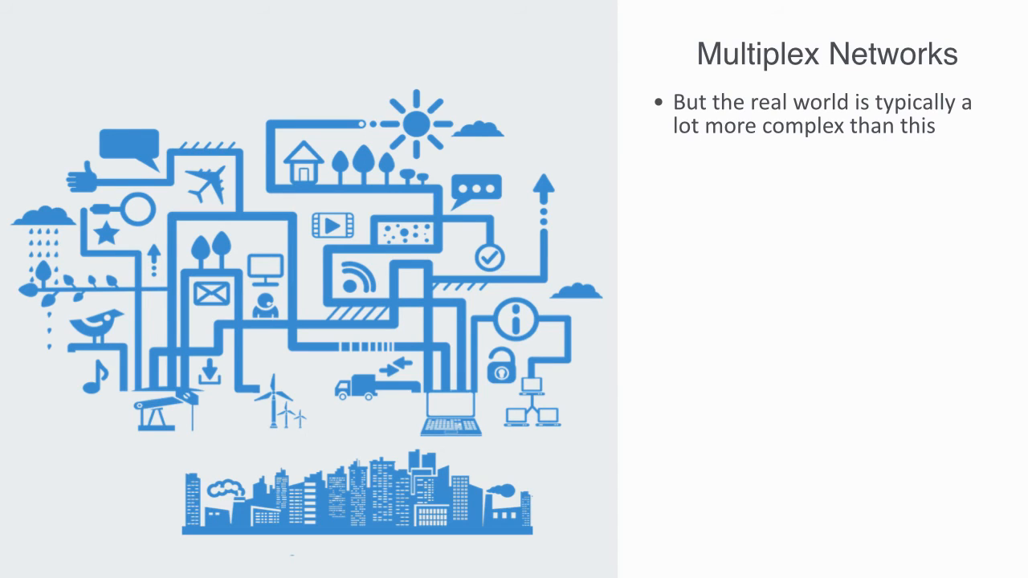
{"action": "type", "text": "What we ar"}
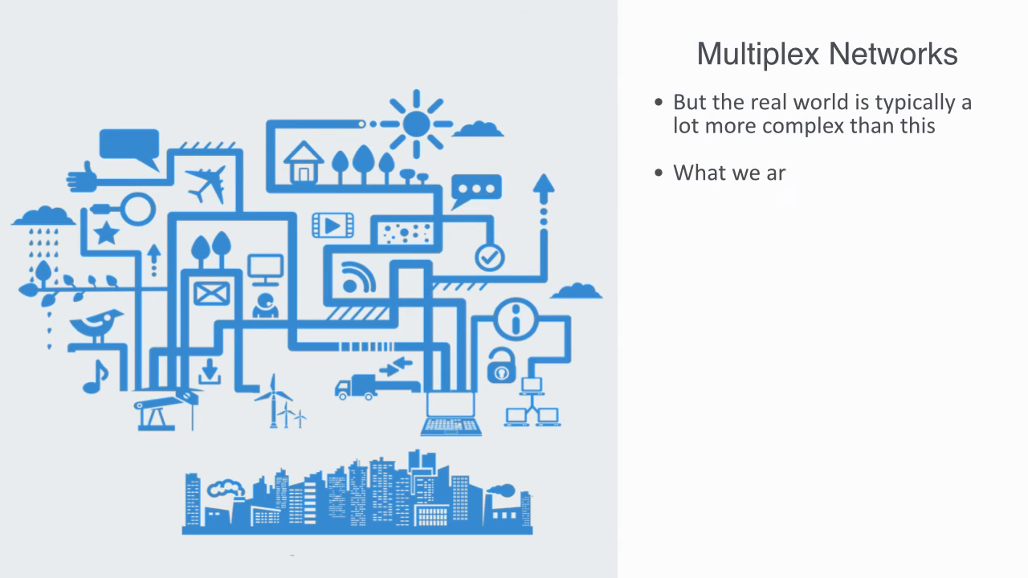
{"action": "type", "text": "e dealing with is a network that is embedded within many other networks"}
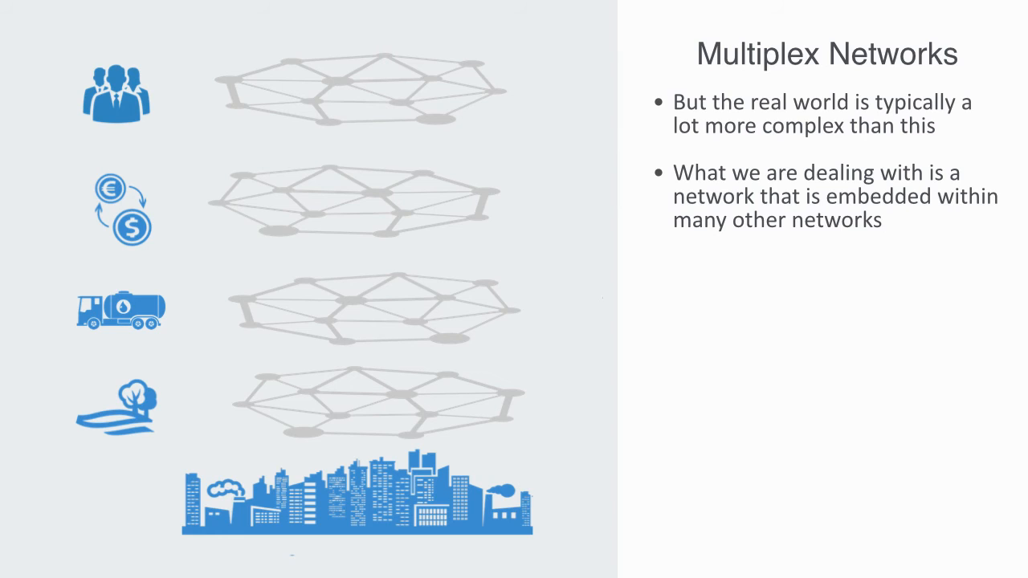
{"action": "type", "text": "All of which will strongly influence the flow and distribution of economic resources"}
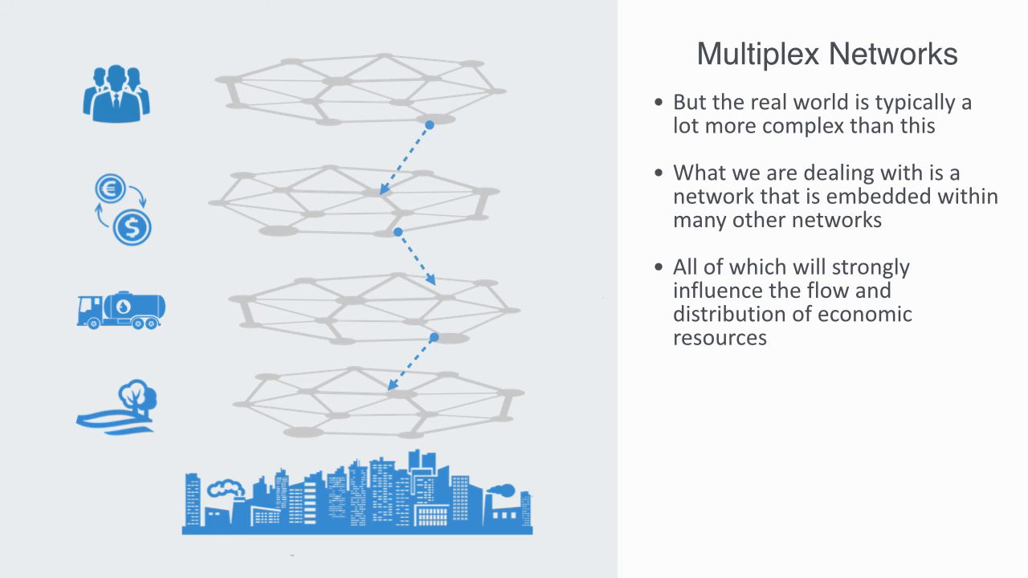
{"action": "type", "text": "Each type of int"}
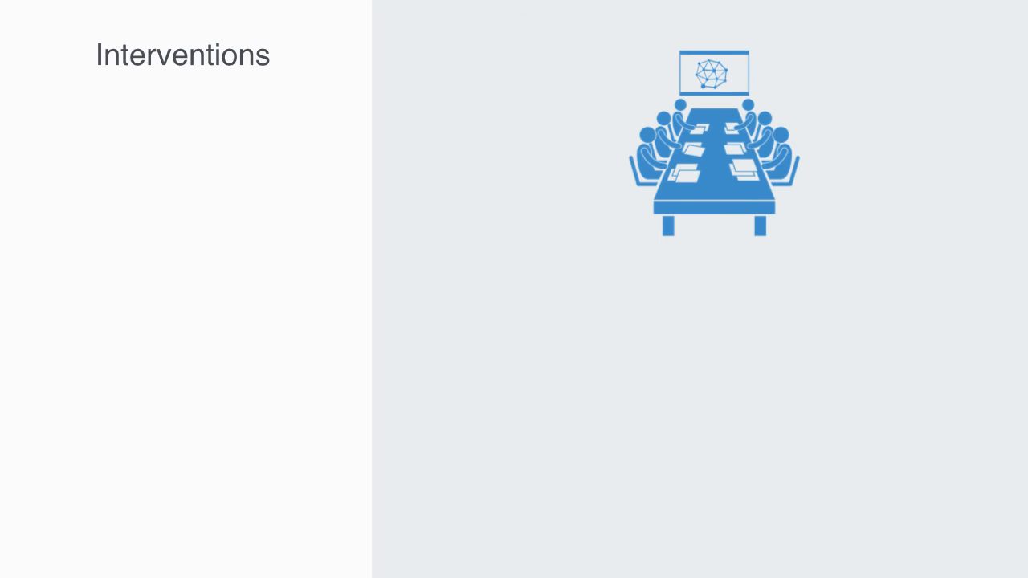
{"action": "type", "text": "Changes the dynamics of an eco"}
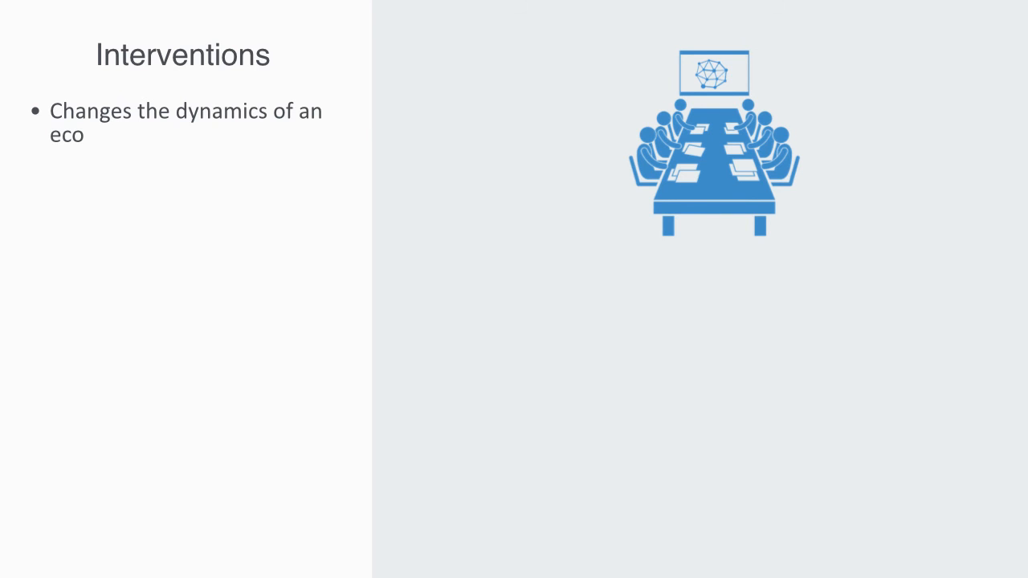
{"action": "type", "text": "economic system as such it also alters how we should go about designing and managing them"}
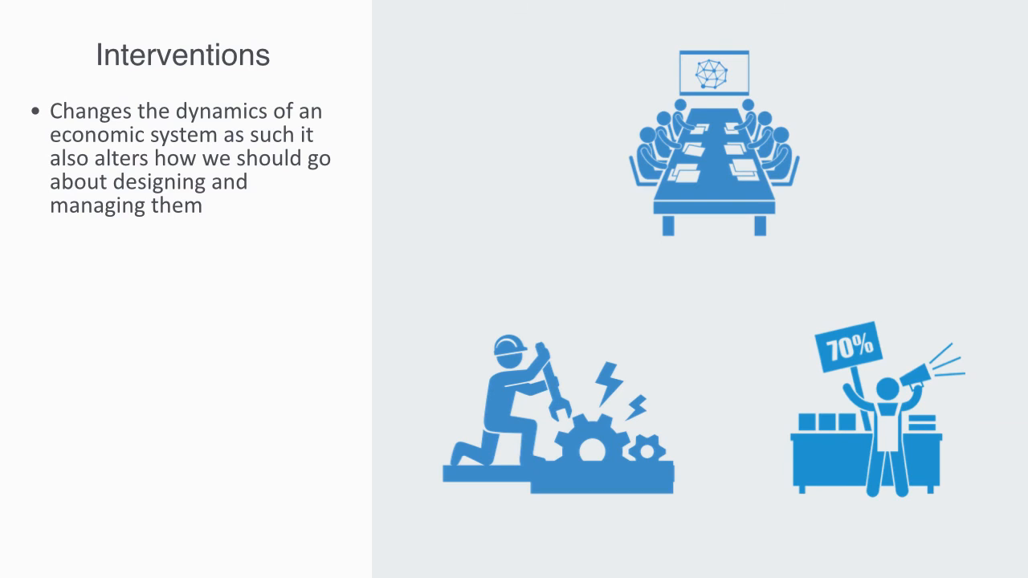
{"action": "type", "text": "But with networks it i"}
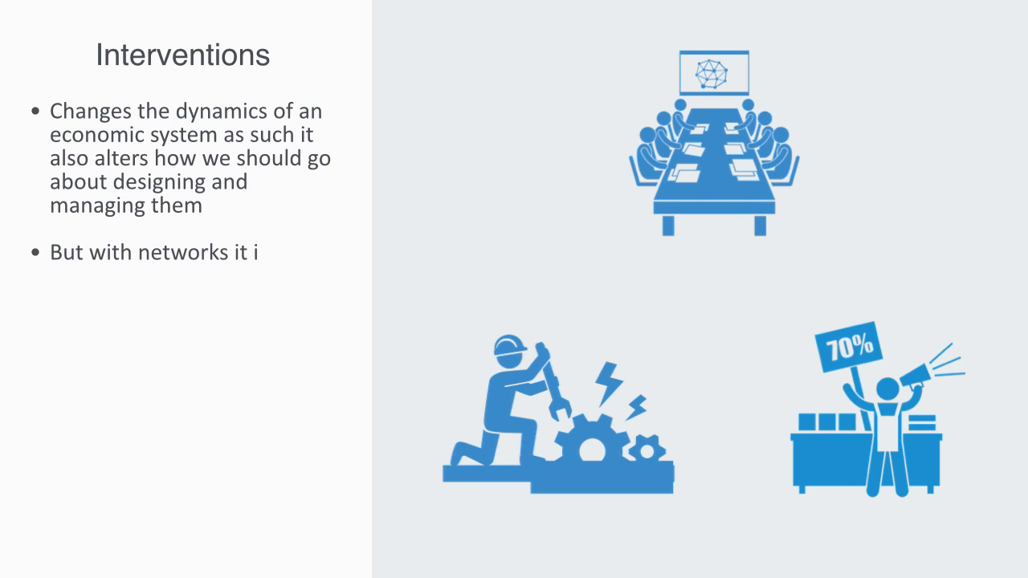
{"action": "type", "text": "s all about designing and managing the"}
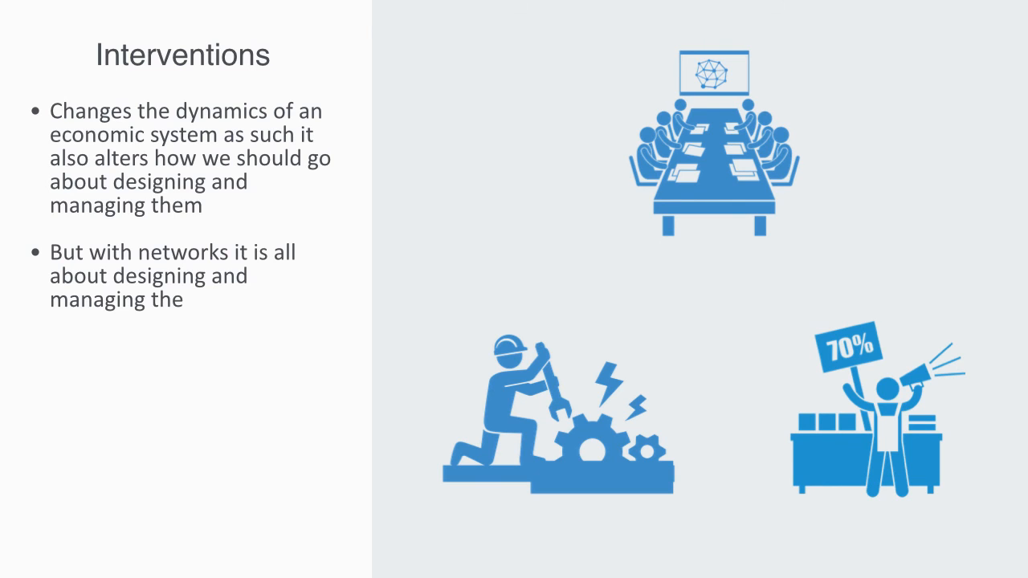
{"action": "type", "text": "connections"}
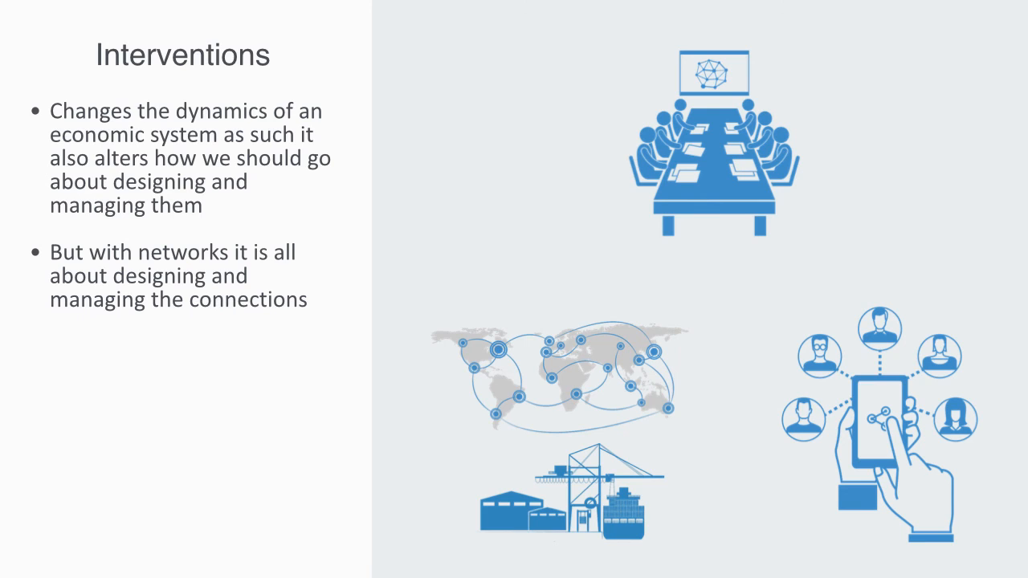
{"action": "type", "text": "Economic or financial systems design and management by connecting or disconnecting things"}
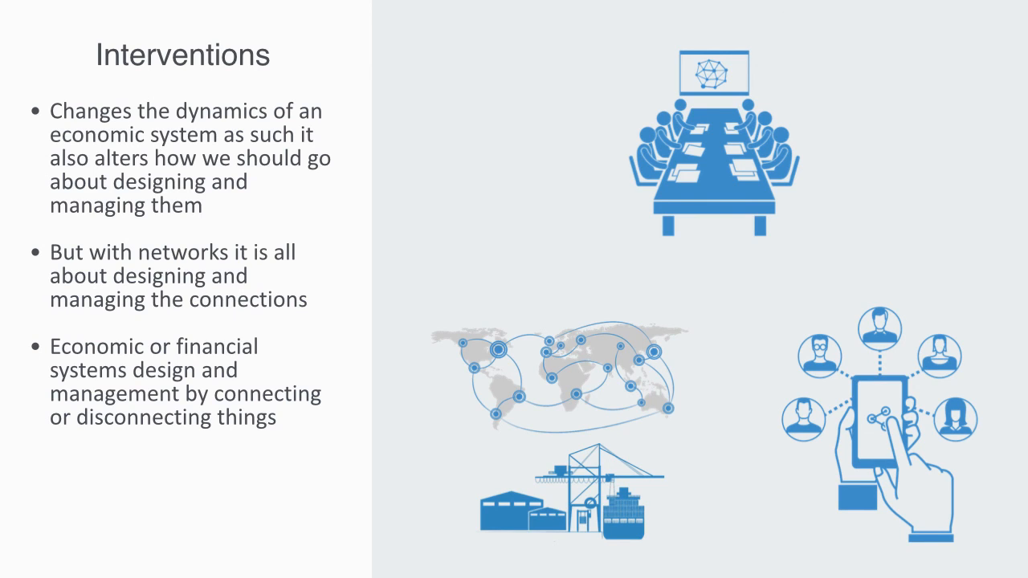
{"action": "type", "text": "Alter its connections within the network to m"}
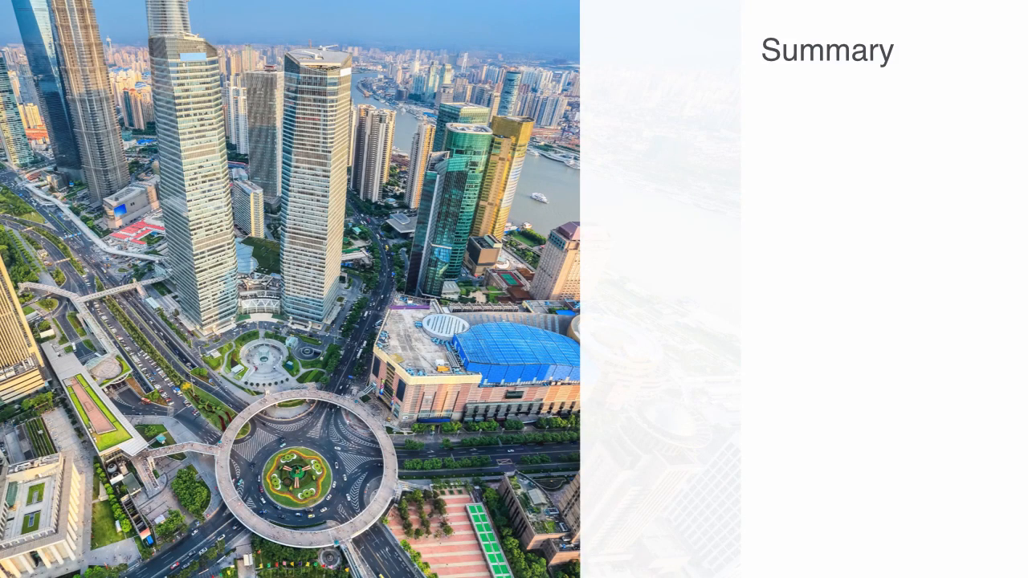
{"action": "type", "text": "Talked about how connectivity is a very fundamental feature to a system"}
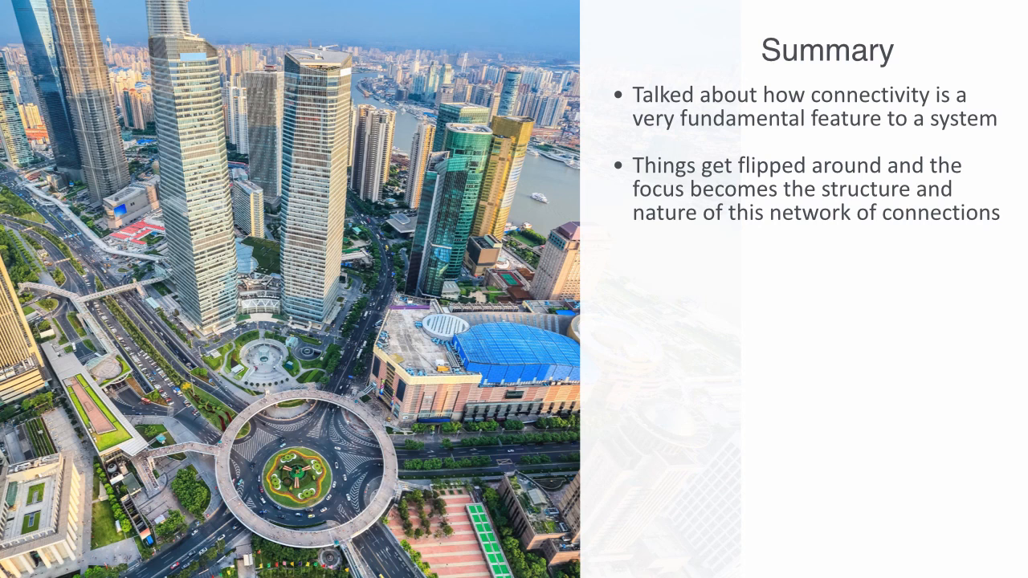
{"action": "type", "text": "How connected is any node? How important is it due to the volume of resources that flow through it or its irrepla"}
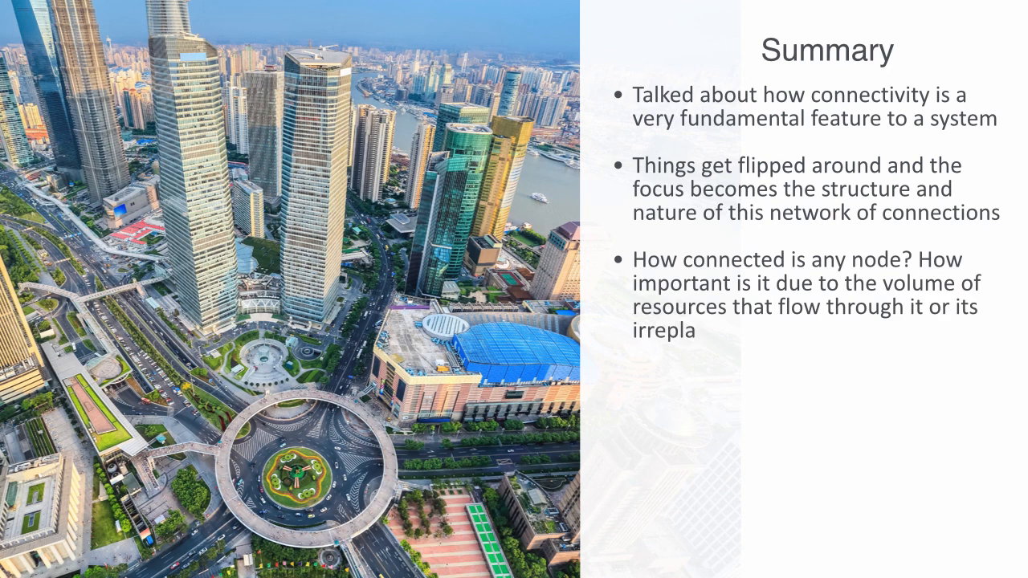
{"action": "type", "text": "ceability?"}
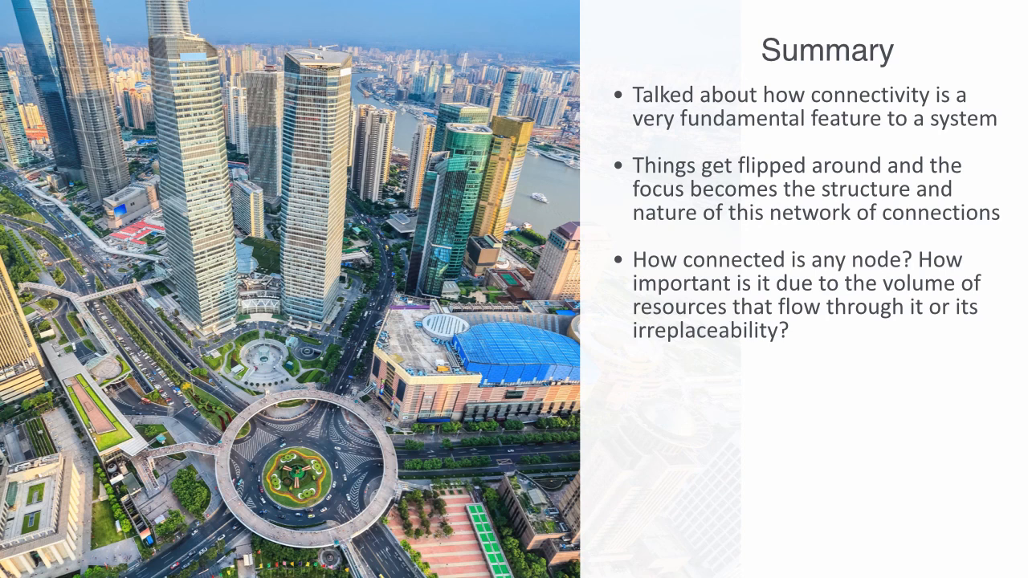
{"action": "type", "text": "Density is"}
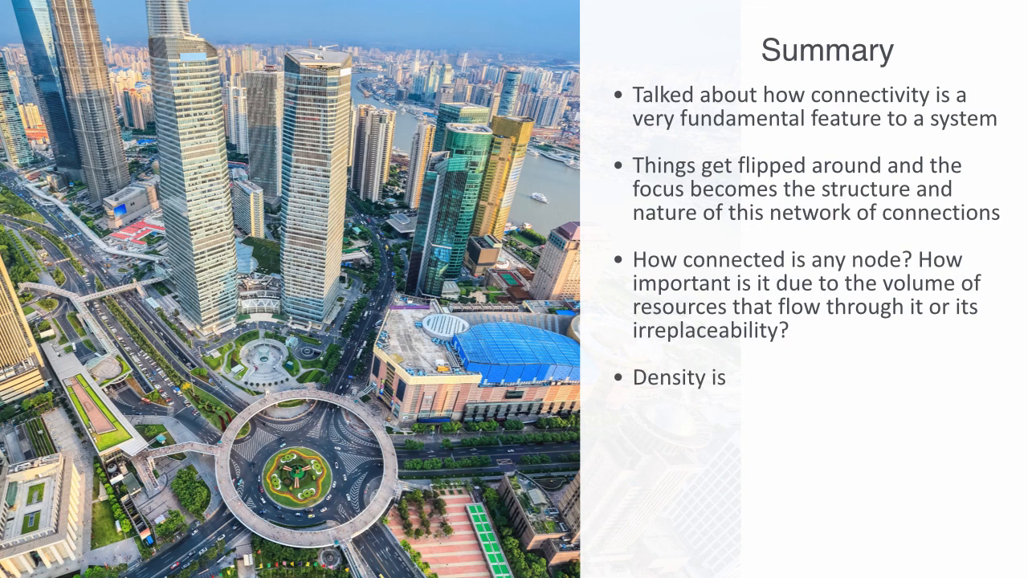
{"action": "type", "text": "influenced by the cost of transaction & when we reduce transaction cost low enough this can lead to a strong network effect"}
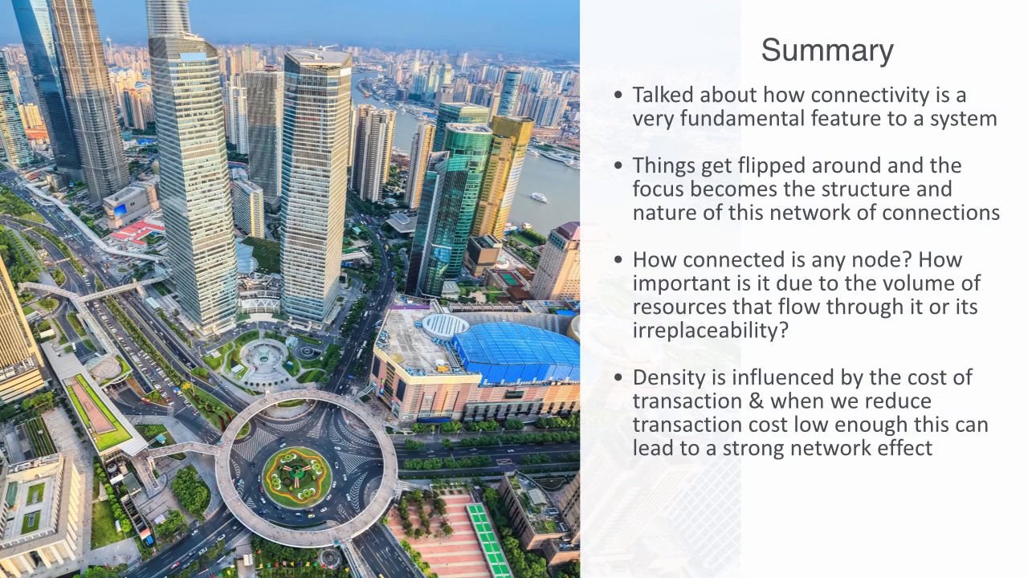
{"action": "type", "text": "The"}
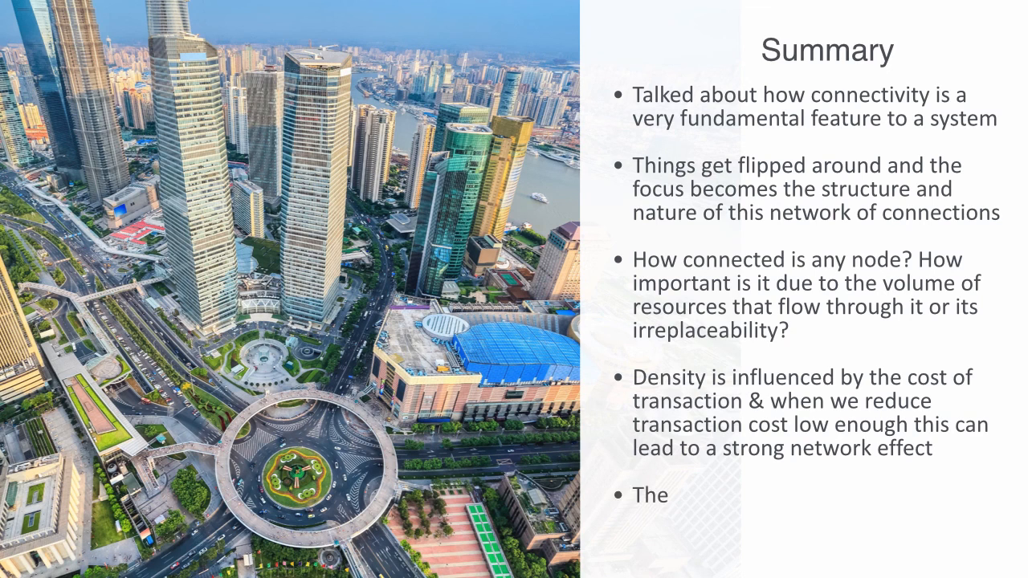
{"action": "type", "text": "different layers of networks describe the diff"}
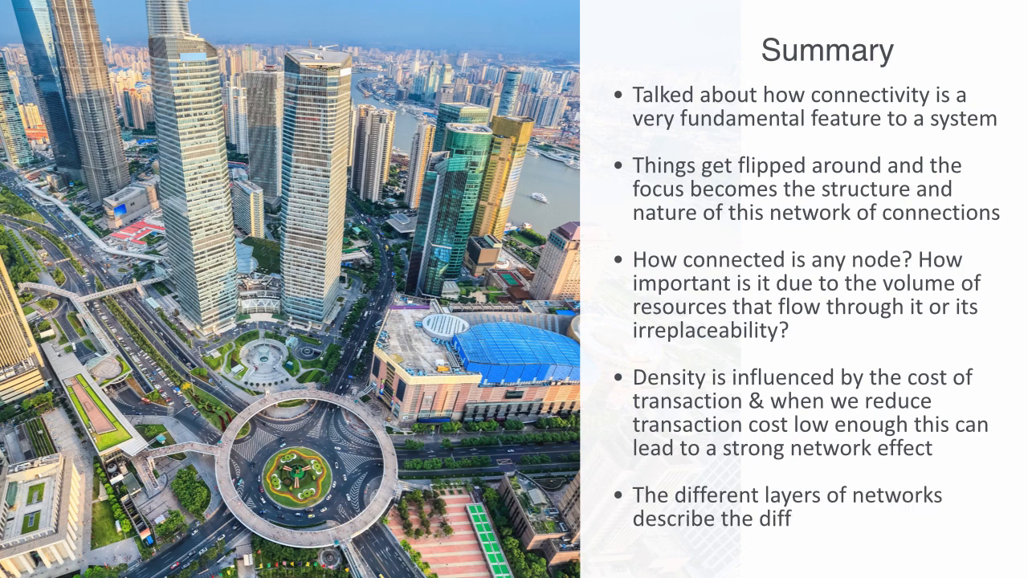